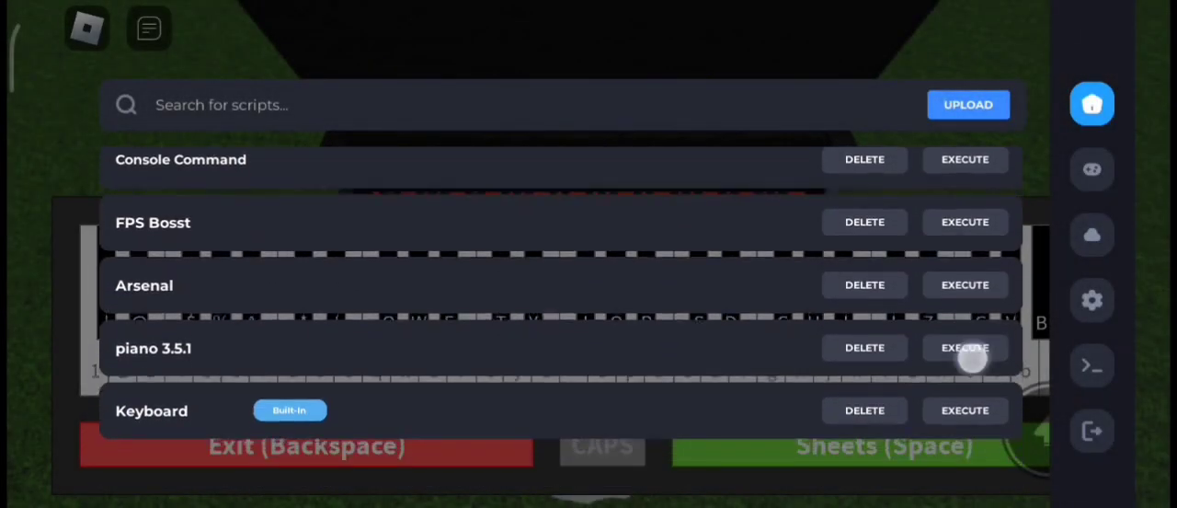
Execute the piano 3.5.1 script from the executor's script list to open Auto Piano v3.5.1
left_click(965, 347)
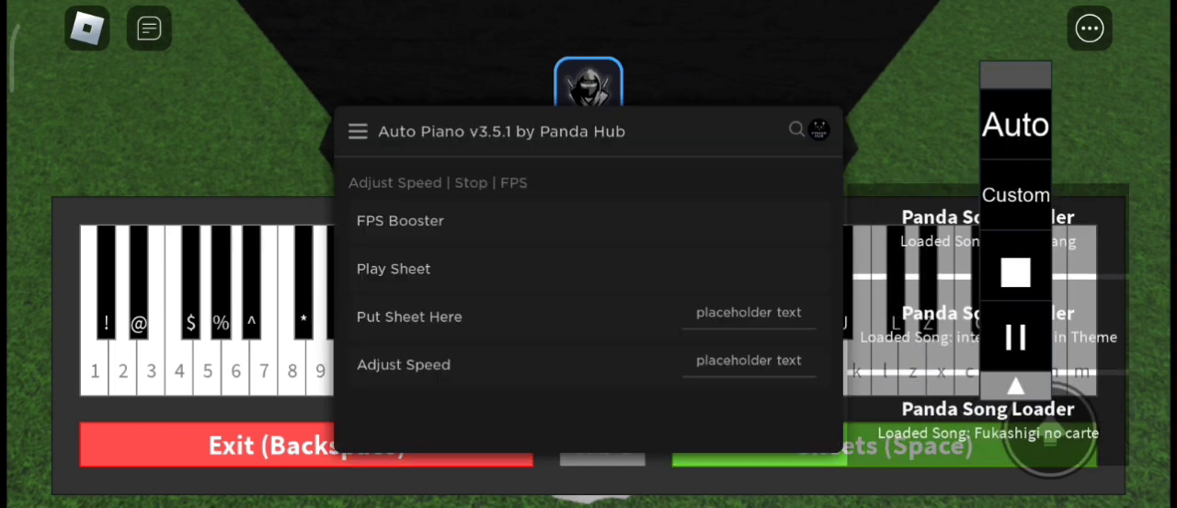
Launch Virtual Sheet Player v1.5.2 from Play Sheet, loading Megalovania at tempo 60
left_click(358, 131)
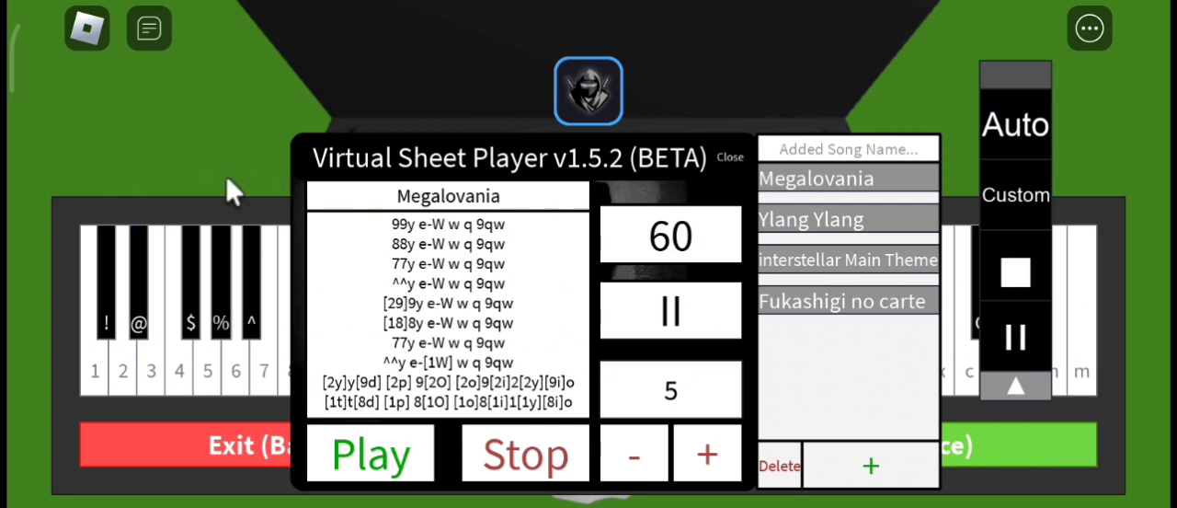
Bump the tempo up twice, then load Fukashigi no carte, which sets tempo 40
left_click(707, 452)
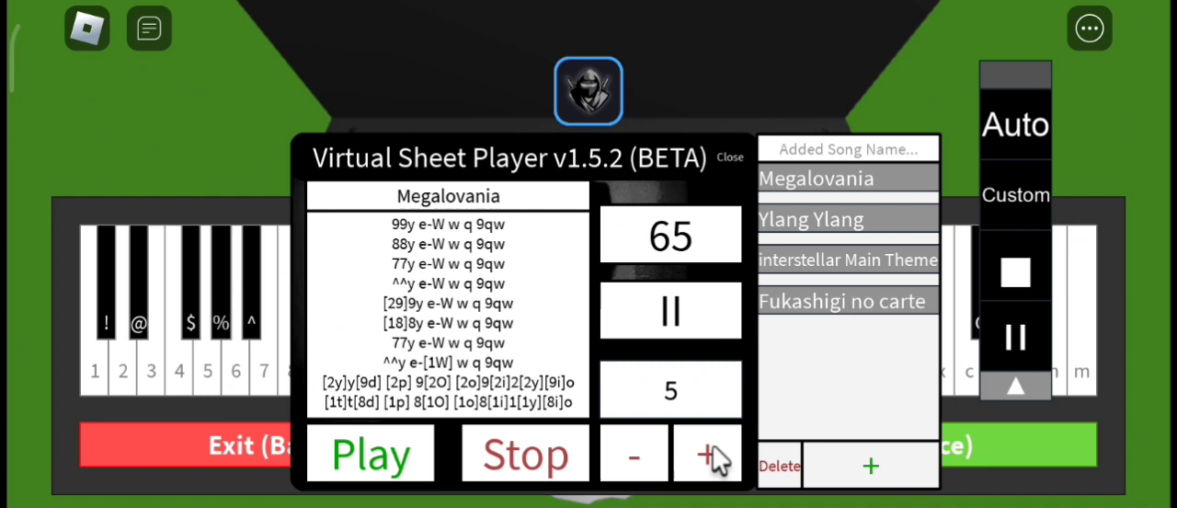
left_click(707, 452)
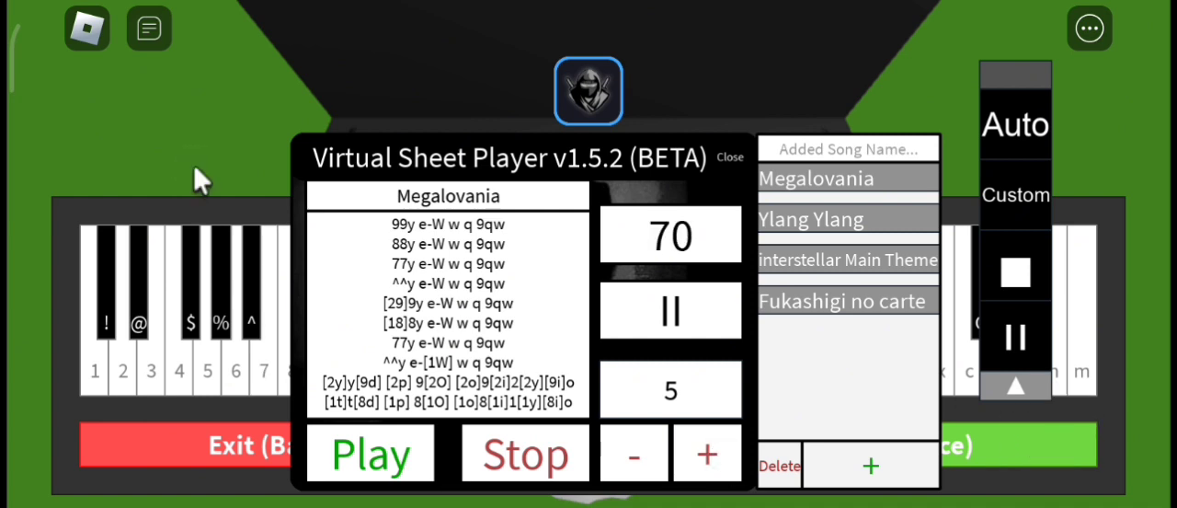
left_click(841, 300)
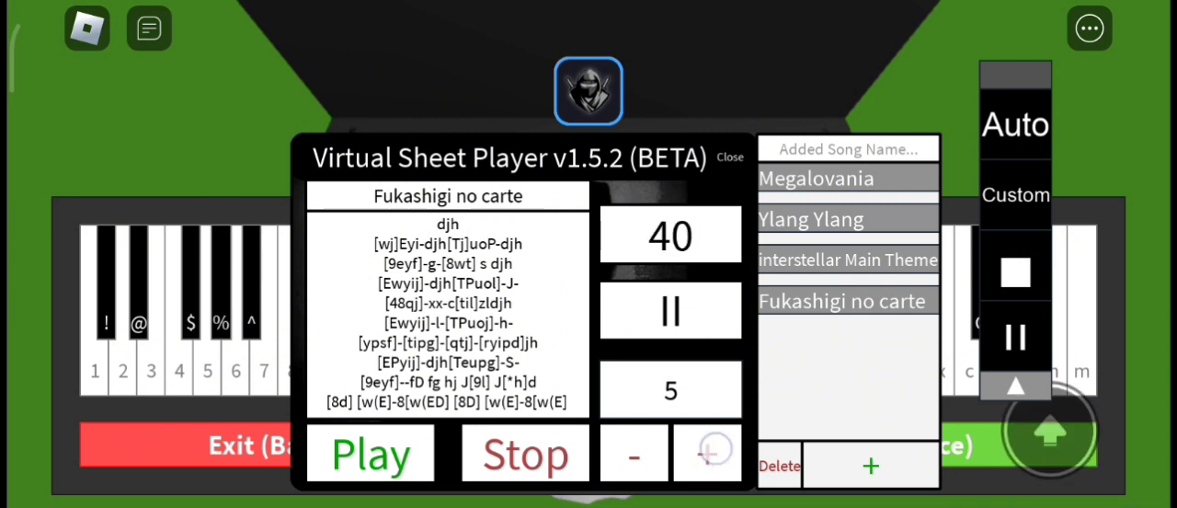
Adjust the Fukashigi no carte tempo with + and - until it reads 60
left_click(708, 452)
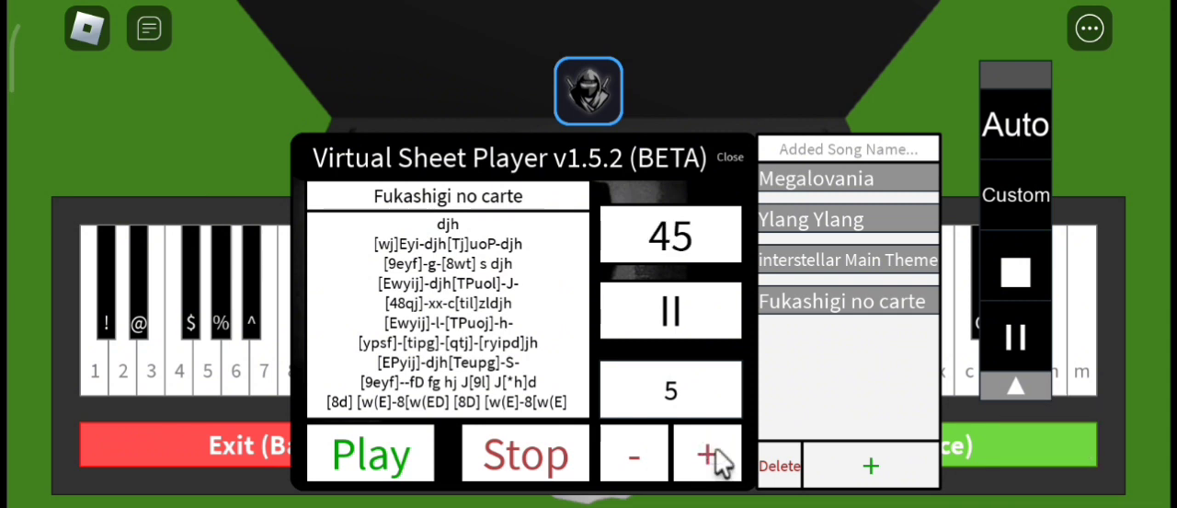
left_click(708, 453)
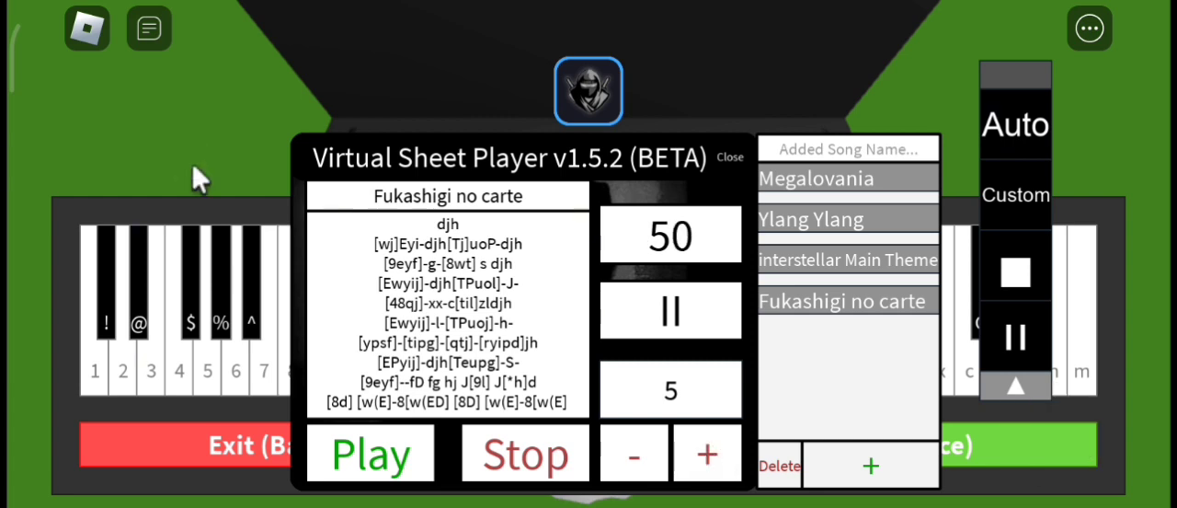
left_click(633, 452)
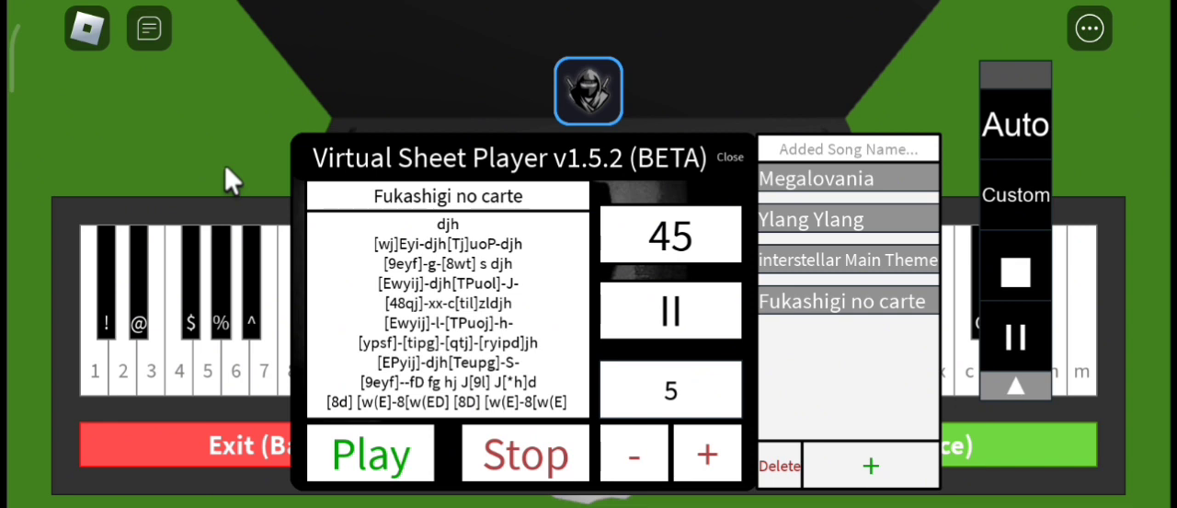
mouse_move(1035, 340)
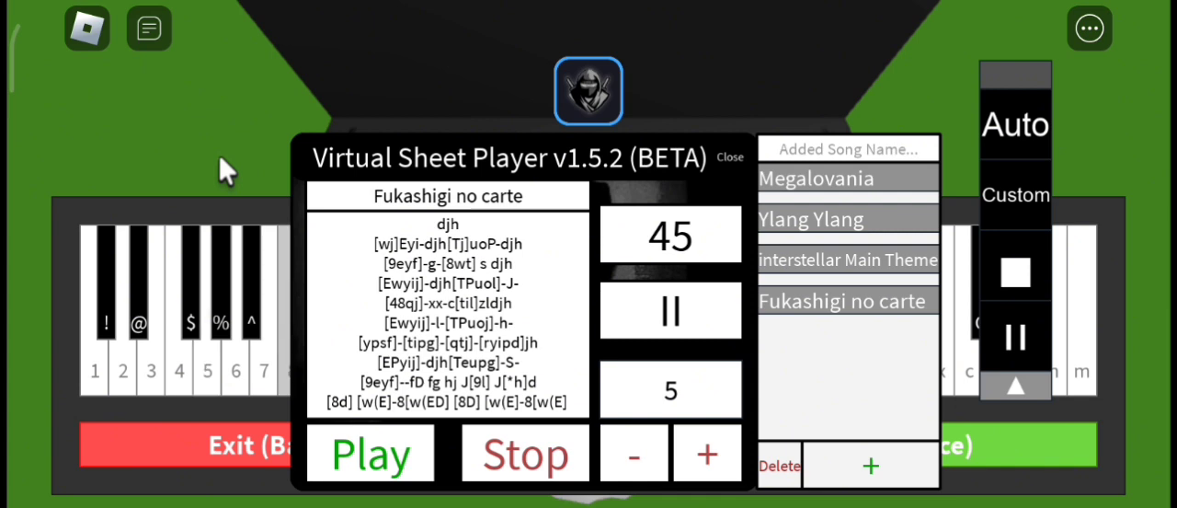
left_click(707, 452)
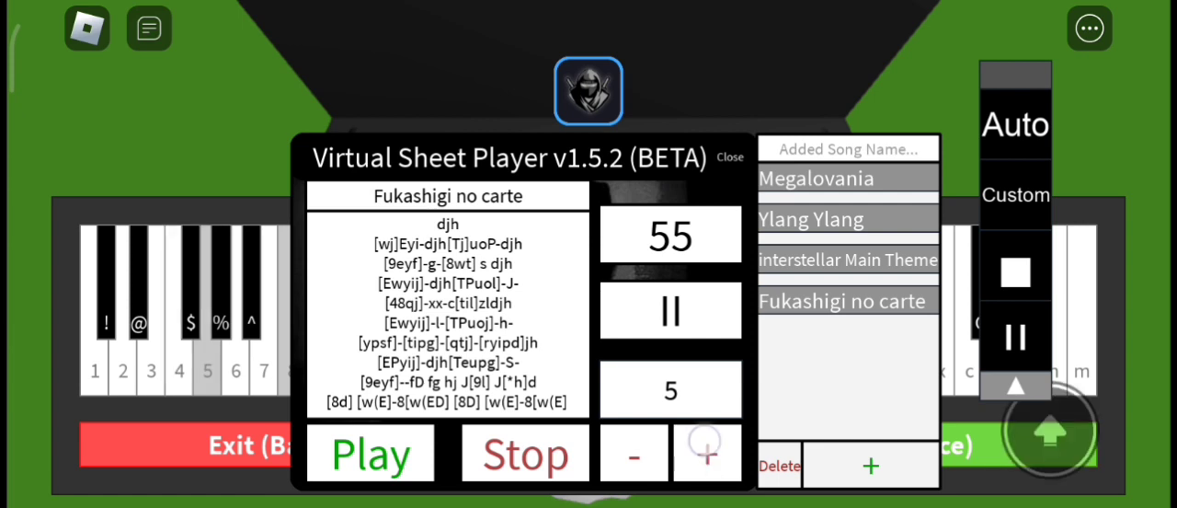
left_click(708, 452)
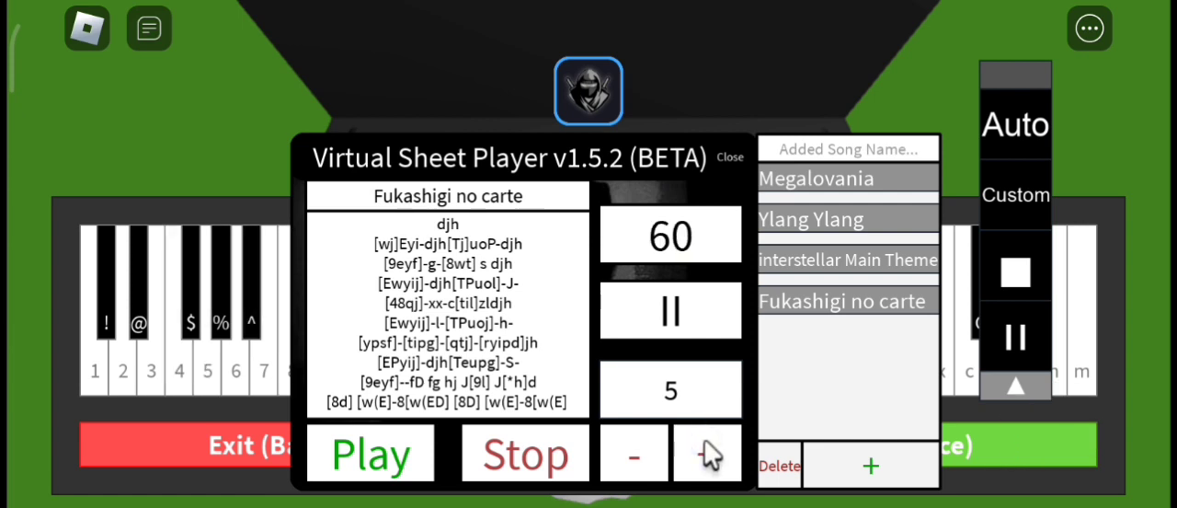
Load the interstellar Main Theme sheet and raise its tempo from 50 to 60
left_click(847, 259)
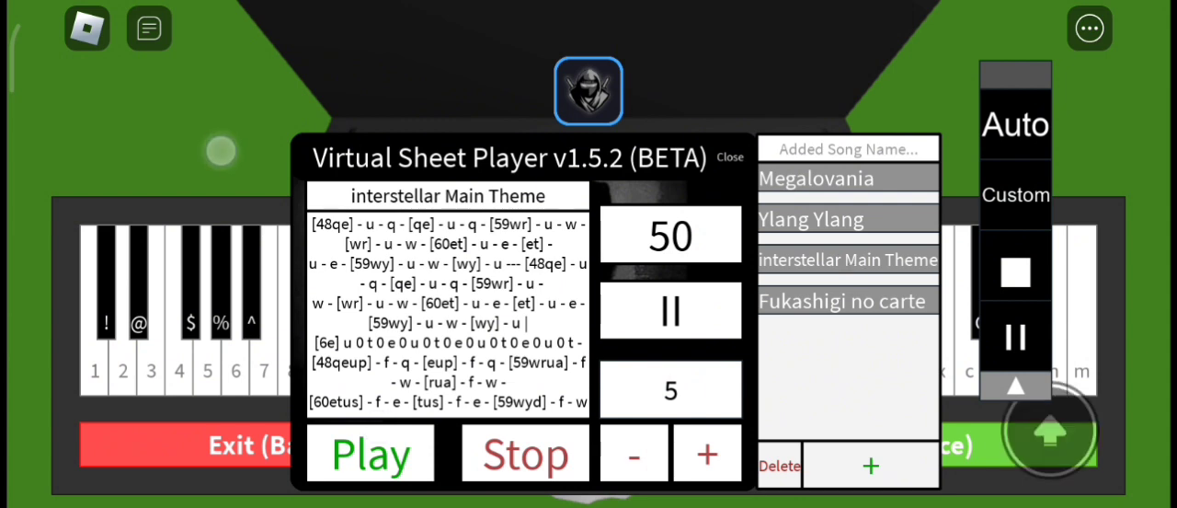
mouse_move(227, 166)
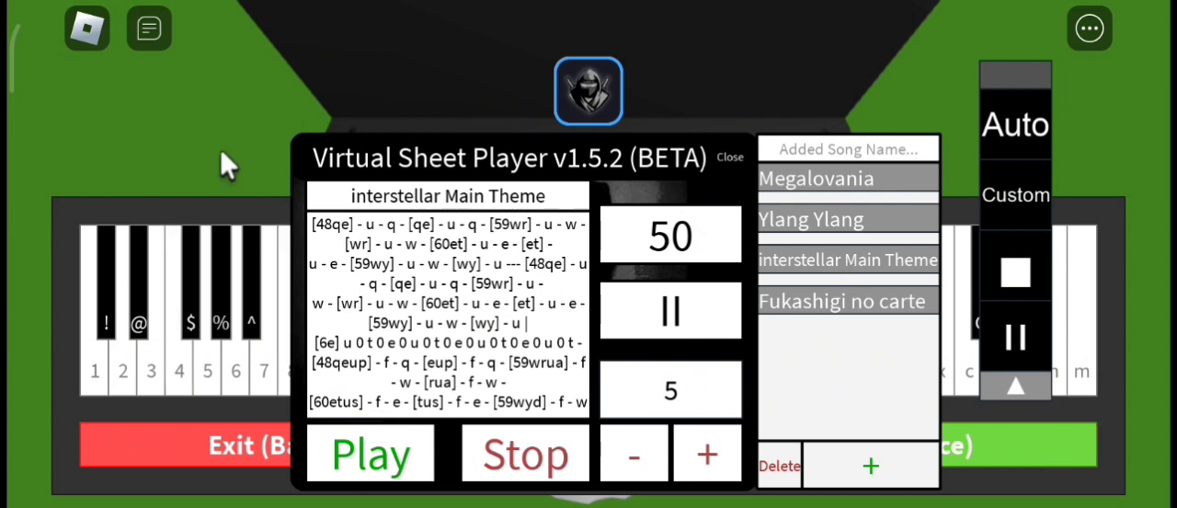
left_click(708, 453)
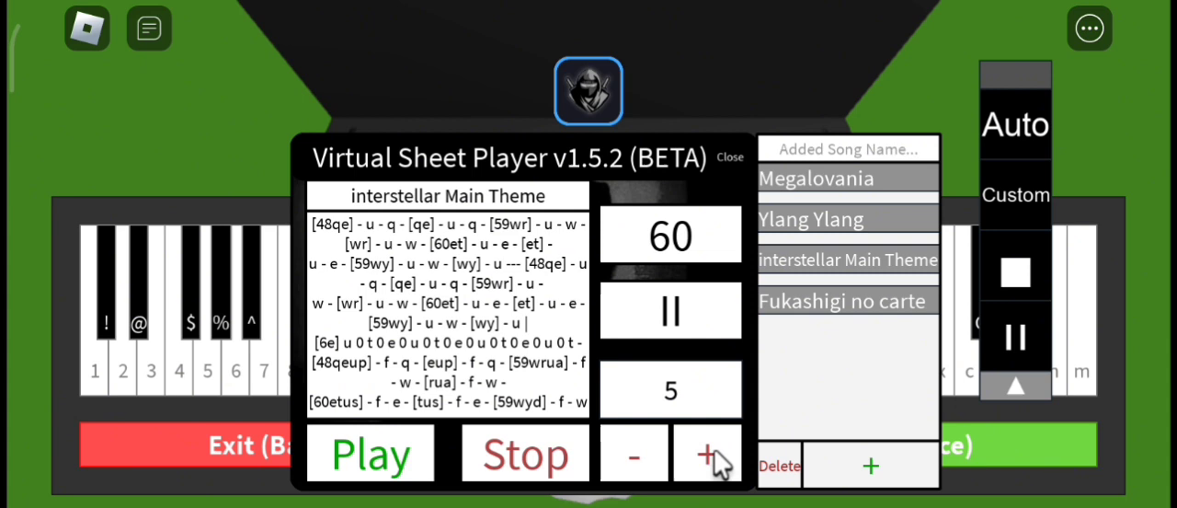
mouse_move(229, 179)
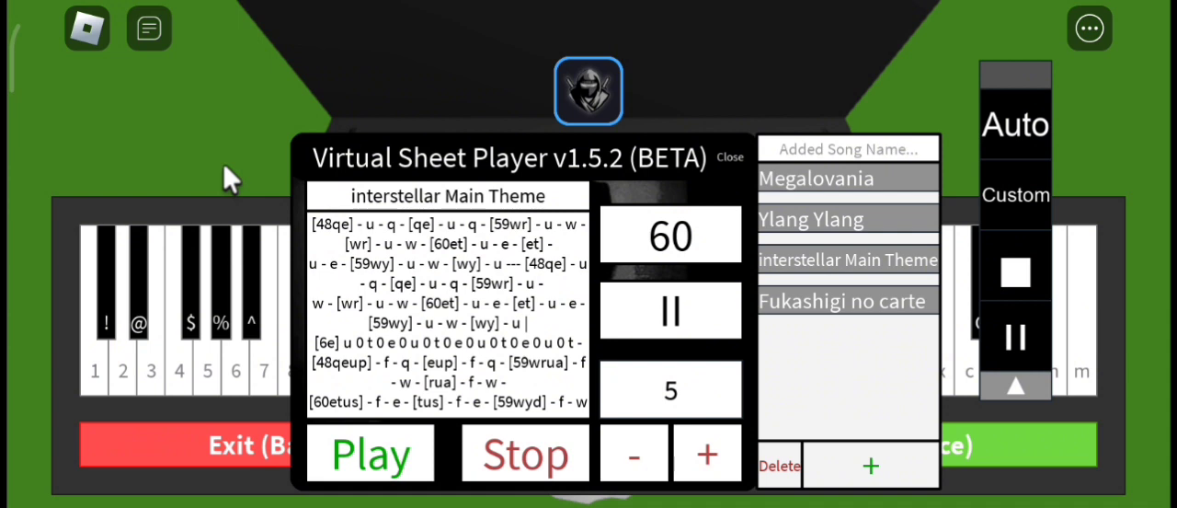
left_click(206, 294)
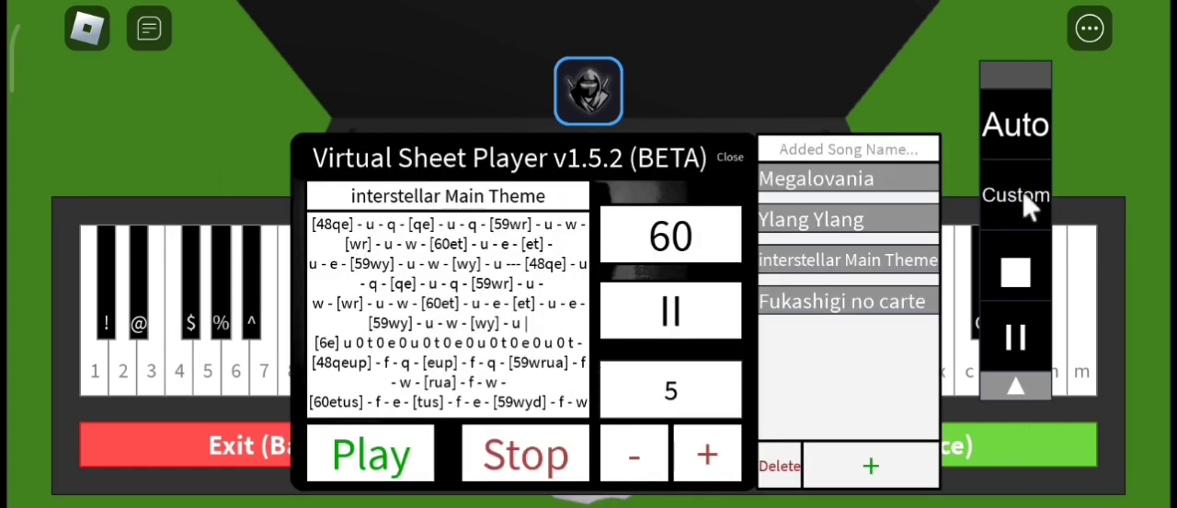
mouse_move(234, 170)
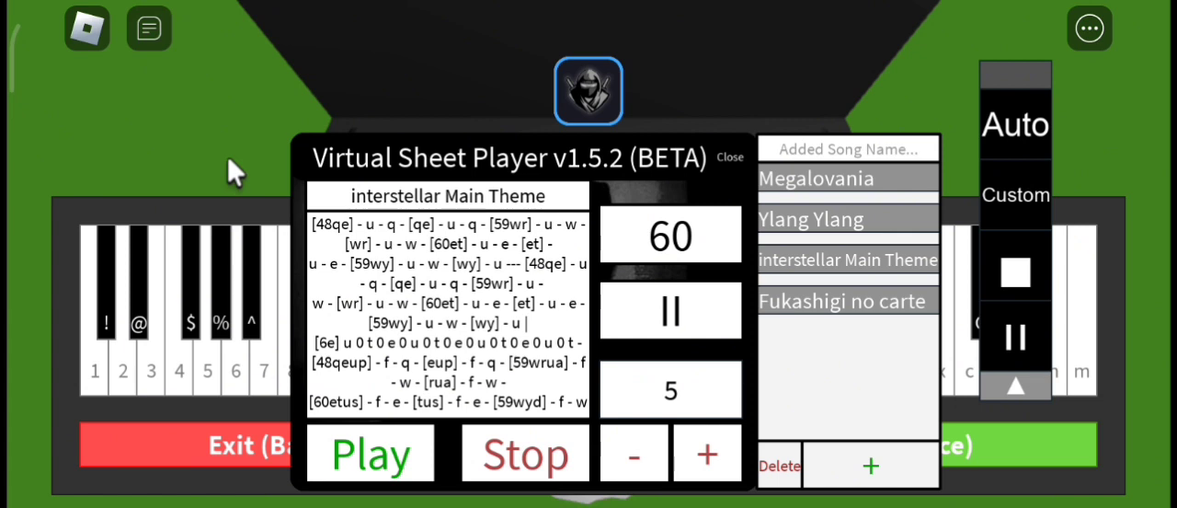
Raise the interstellar Main Theme tempo through 70 up to 80
left_click(708, 452)
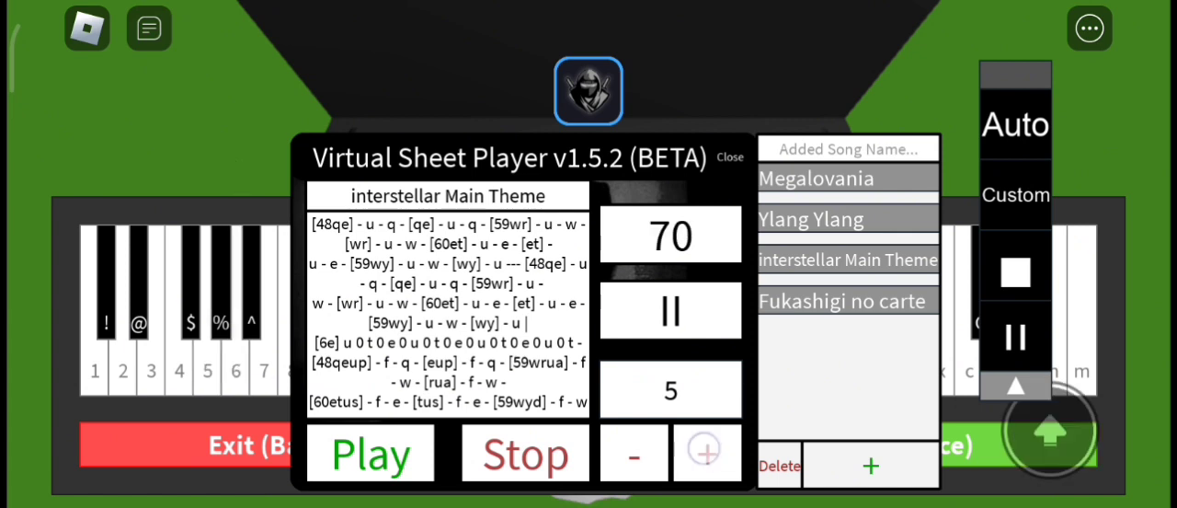
left_click(707, 448)
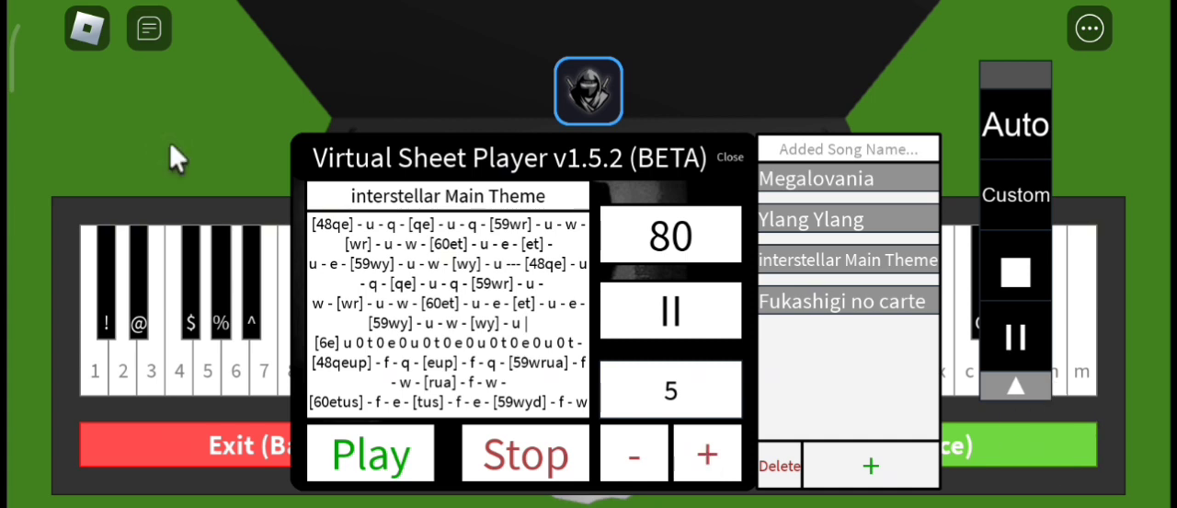
mouse_move(191, 181)
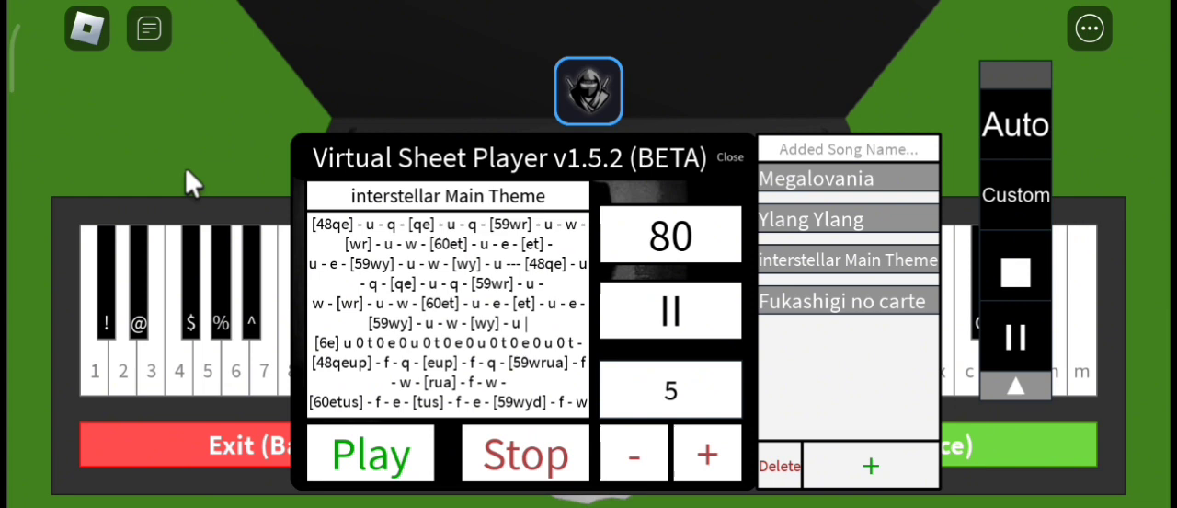
Lower the tempo one notch to 70 and close the saved song list
left_click(634, 454)
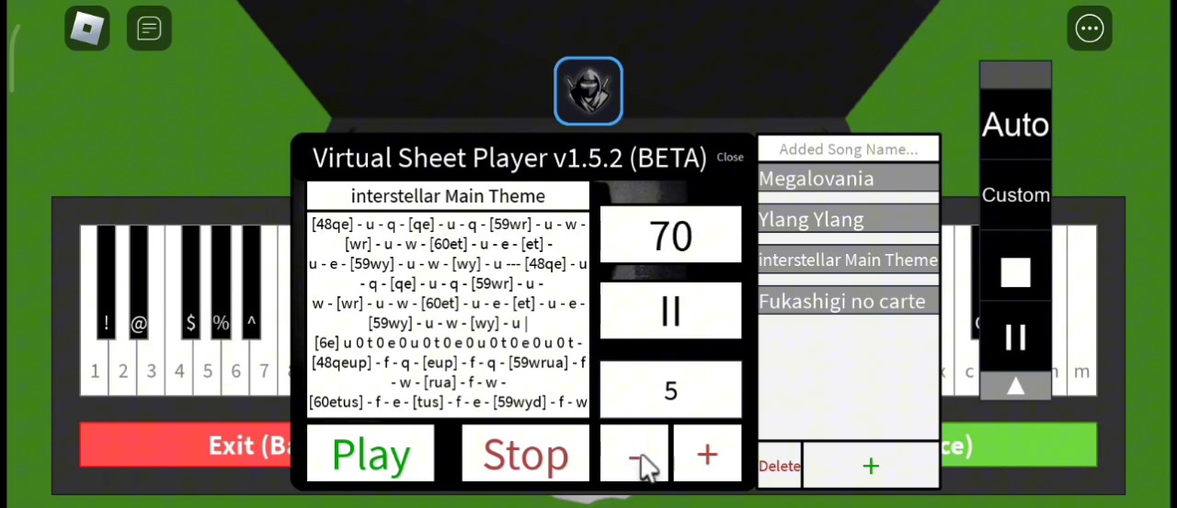
mouse_move(216, 189)
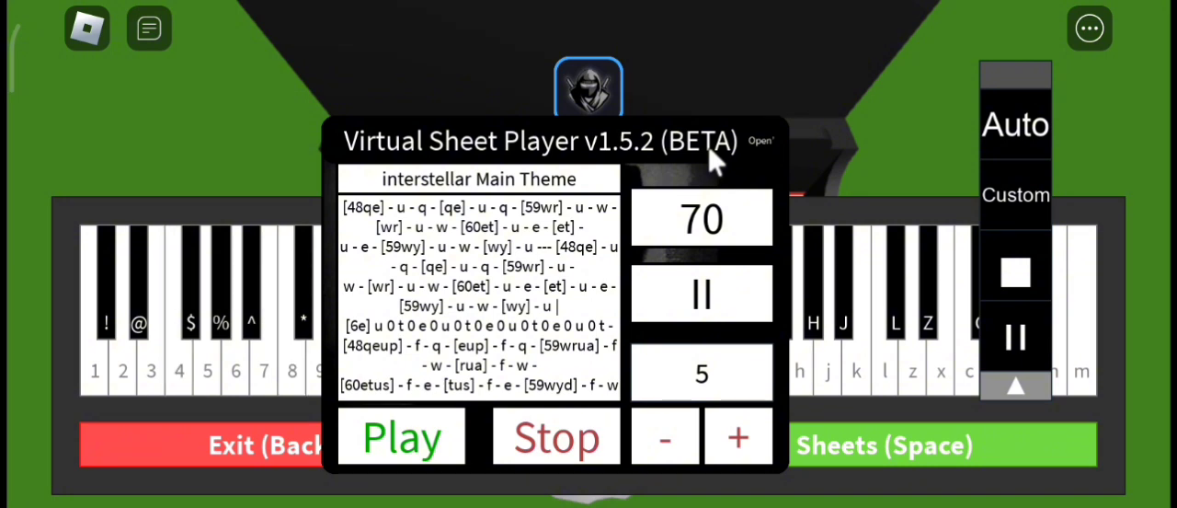
left_click(207, 308)
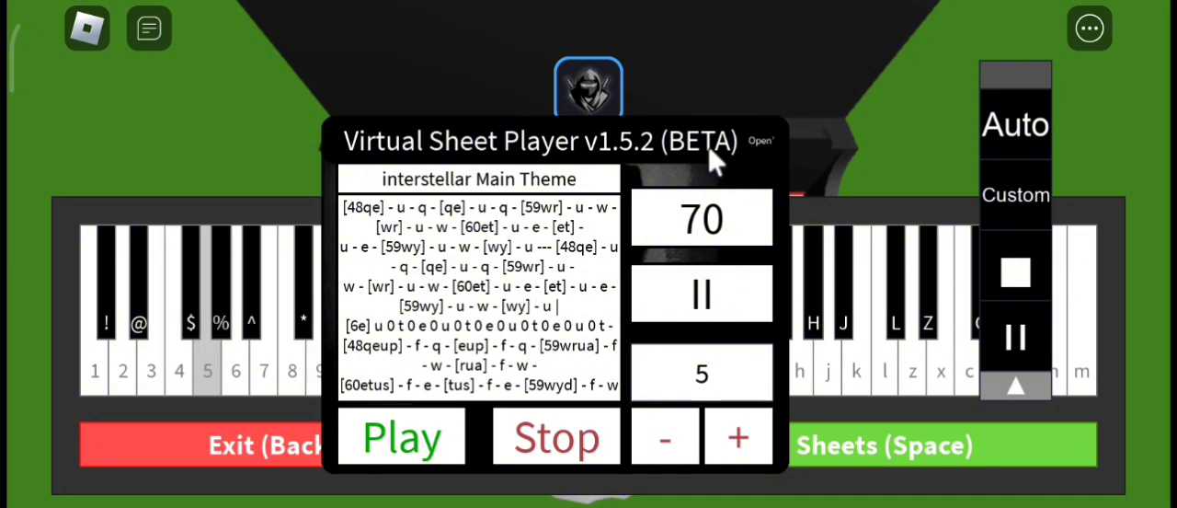